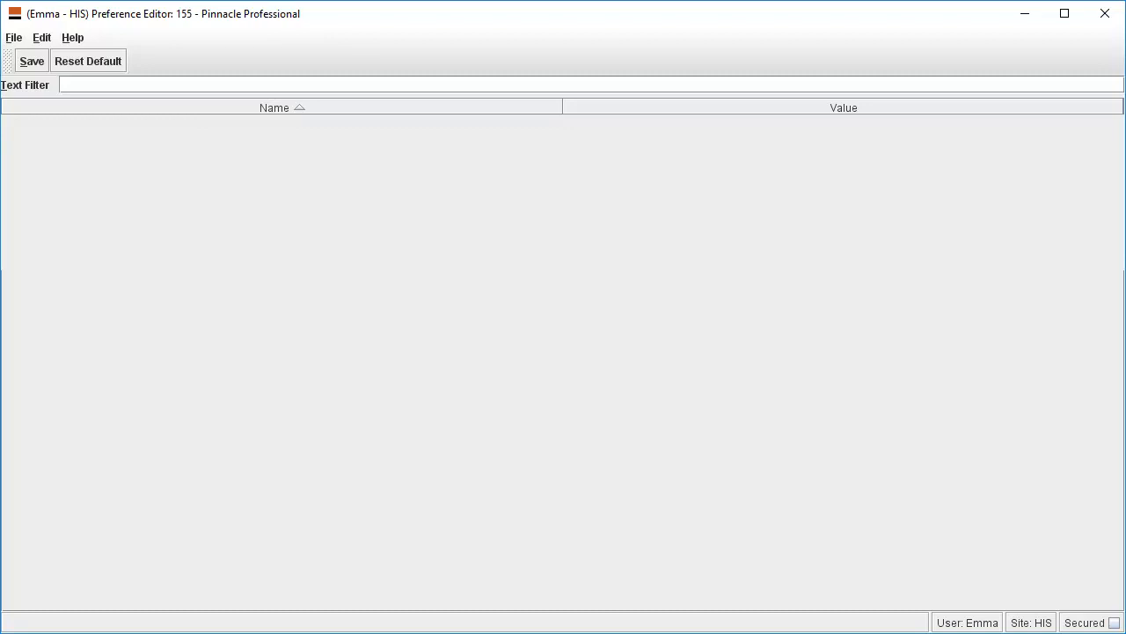
Step: Filter the Preference Editor list by typing 'recall' into the Text Filter
text(rec)
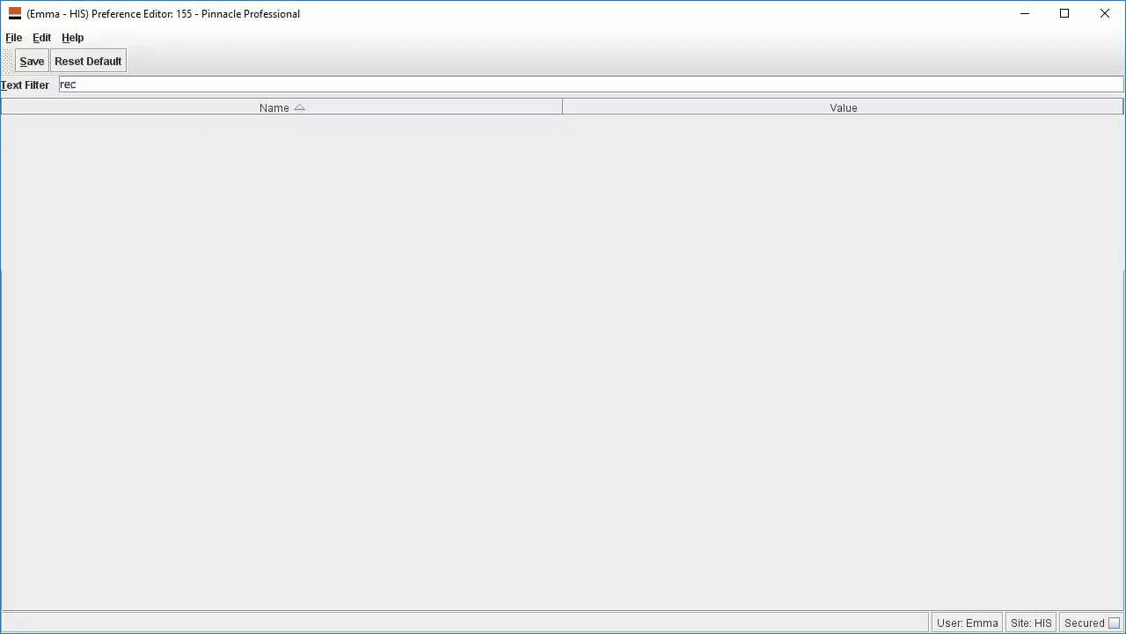
text(all)
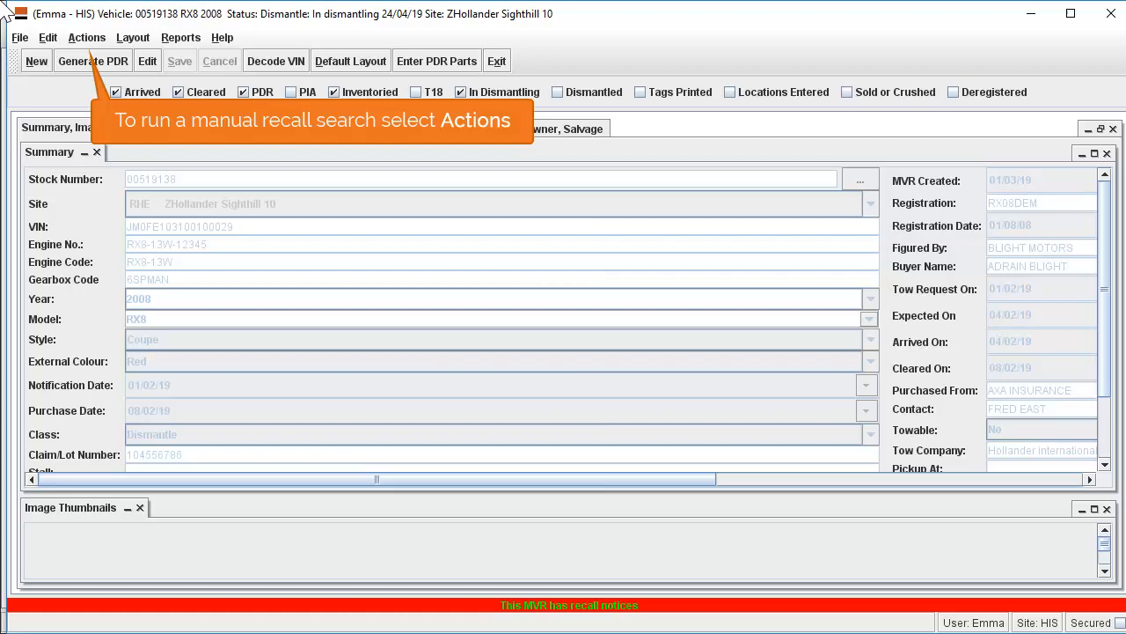
mouse_move(55, 18)
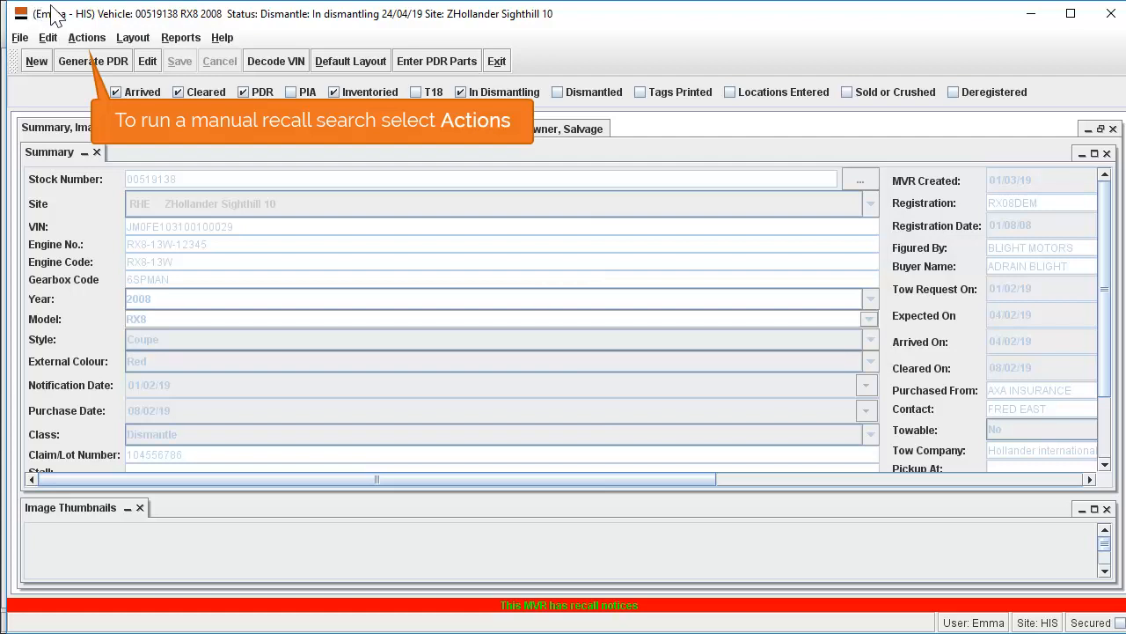
mouse_move(86, 46)
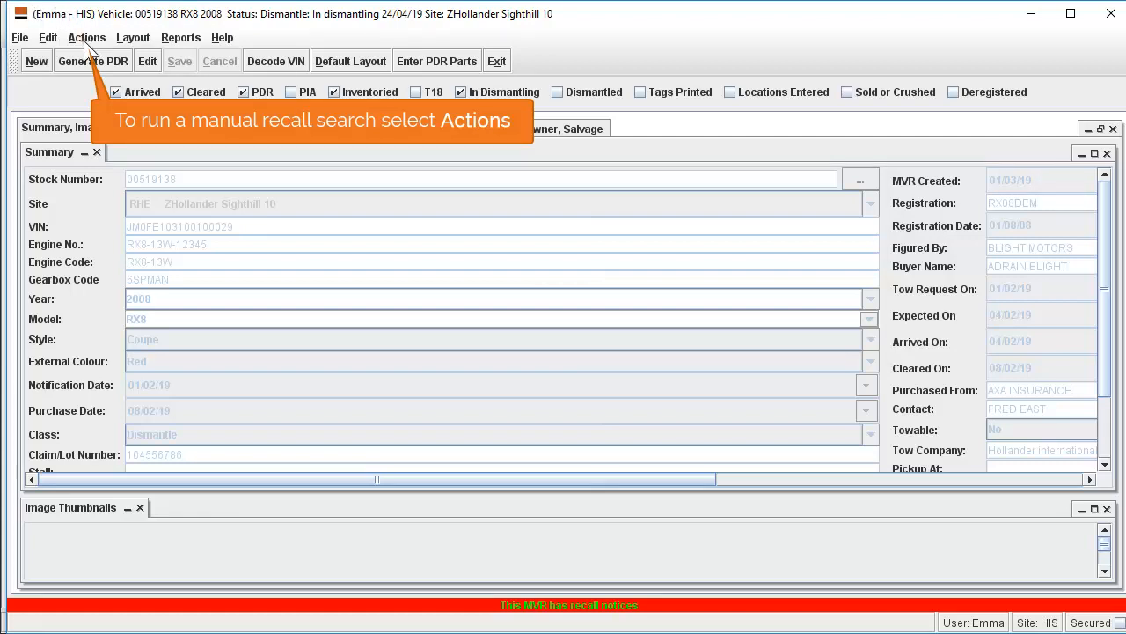
Step: Choose Recall Search from the Actions menu to prompt with the RX8's VIN
click(87, 37)
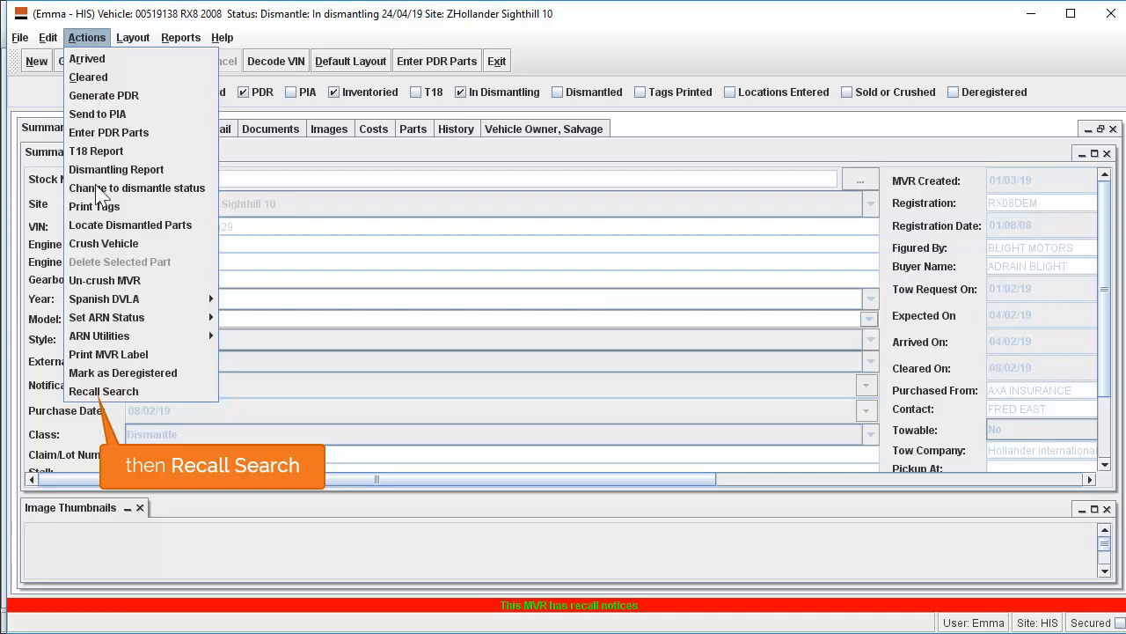
click(103, 391)
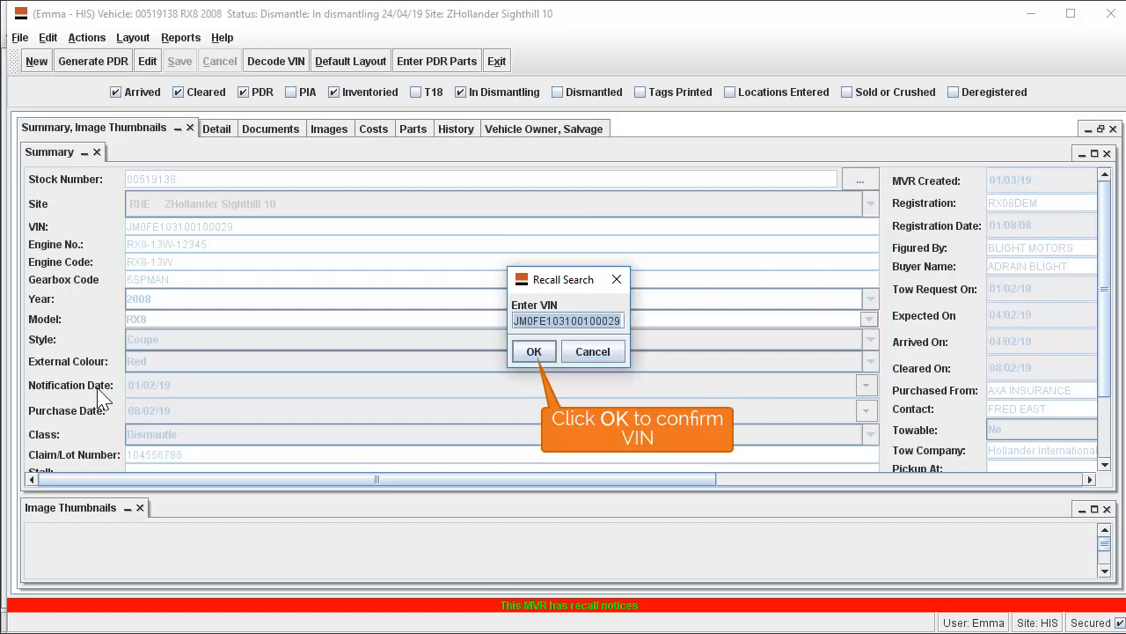
mouse_move(416, 390)
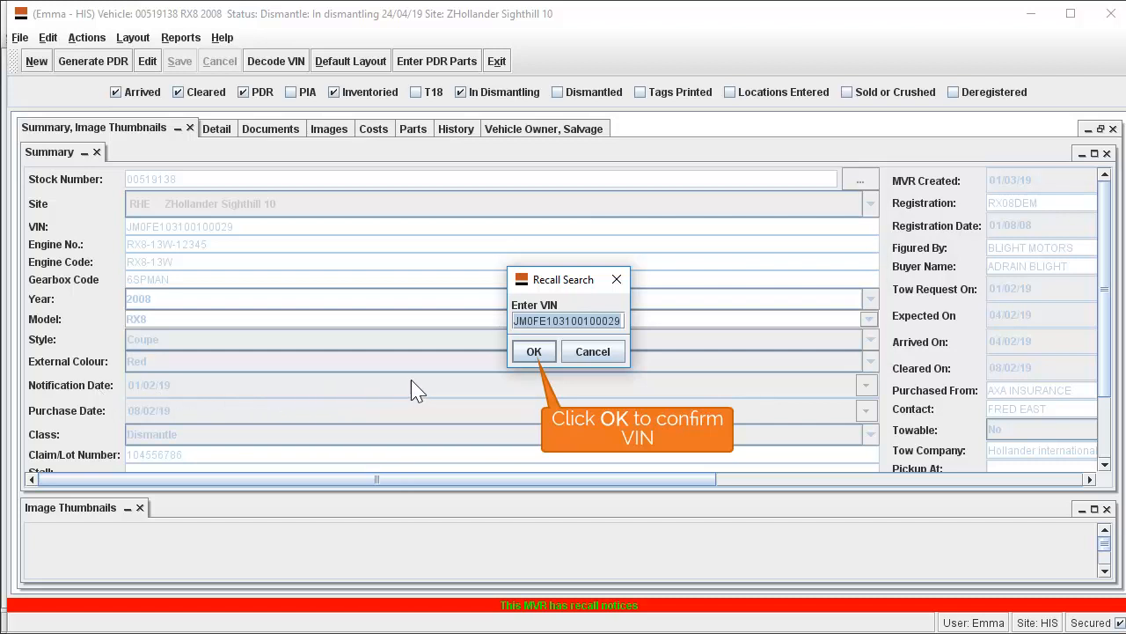
Step: Run the recall search on the RX8's VIN and dismiss the three Mazda recalls found
click(533, 351)
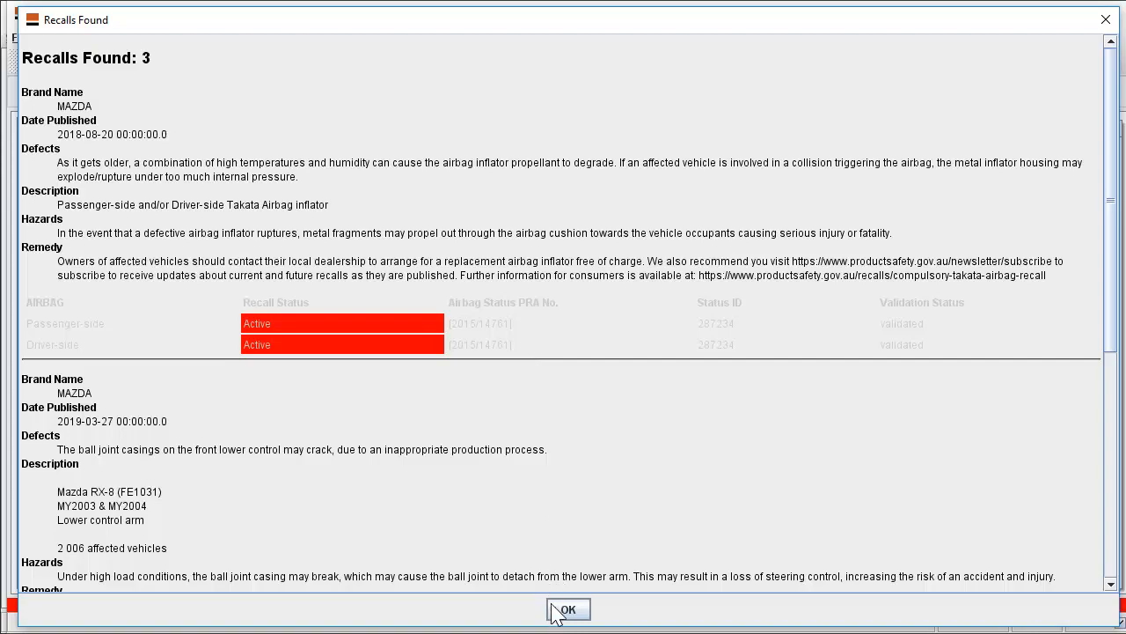
click(569, 609)
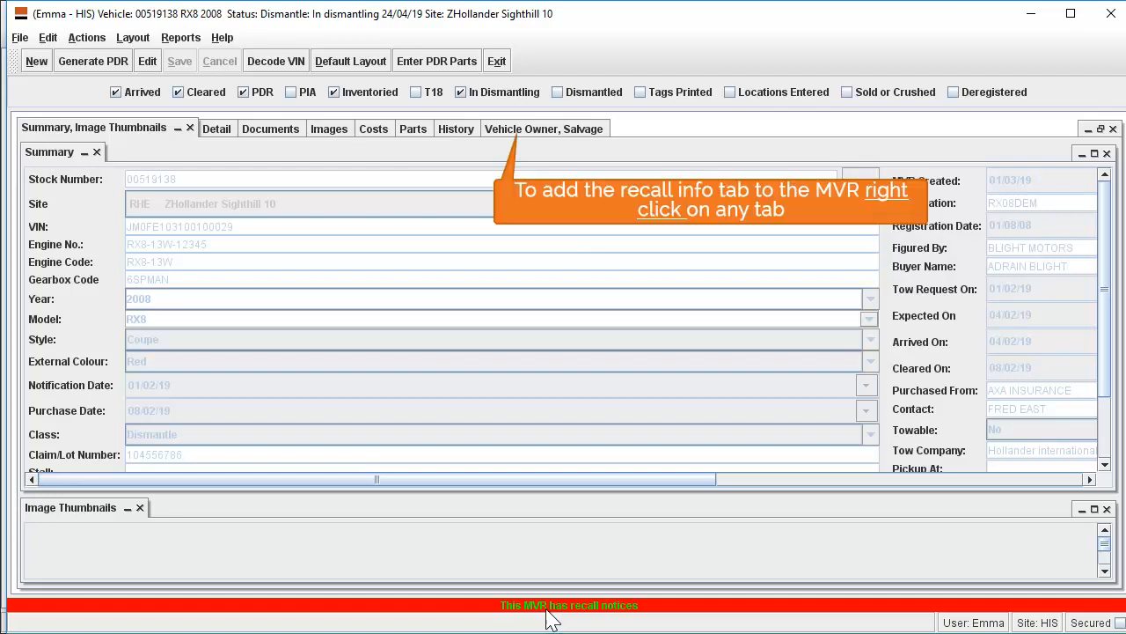
mouse_move(524, 380)
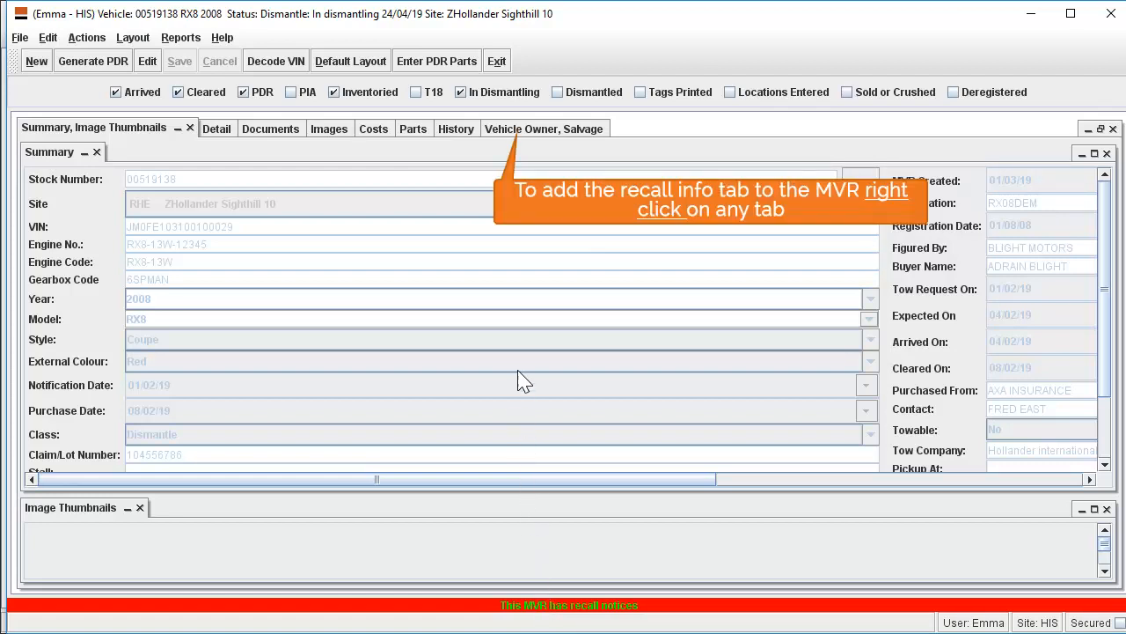
Step: Add the Recall Info view to the RX8 record via the tab's Show View menu
right_click(543, 128)
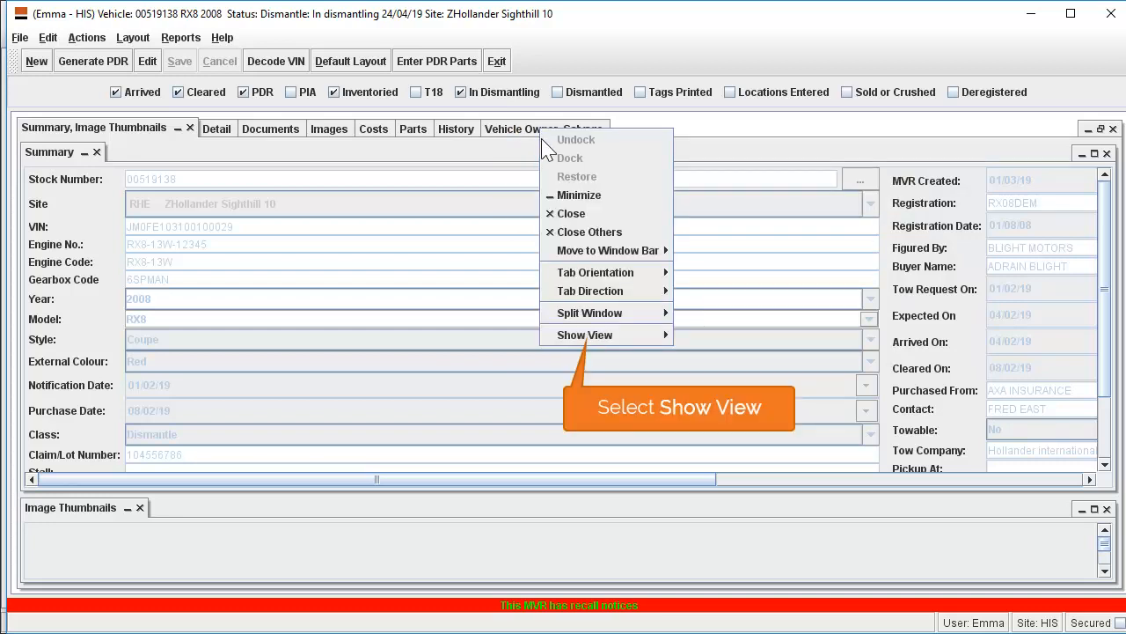
mouse_move(590, 341)
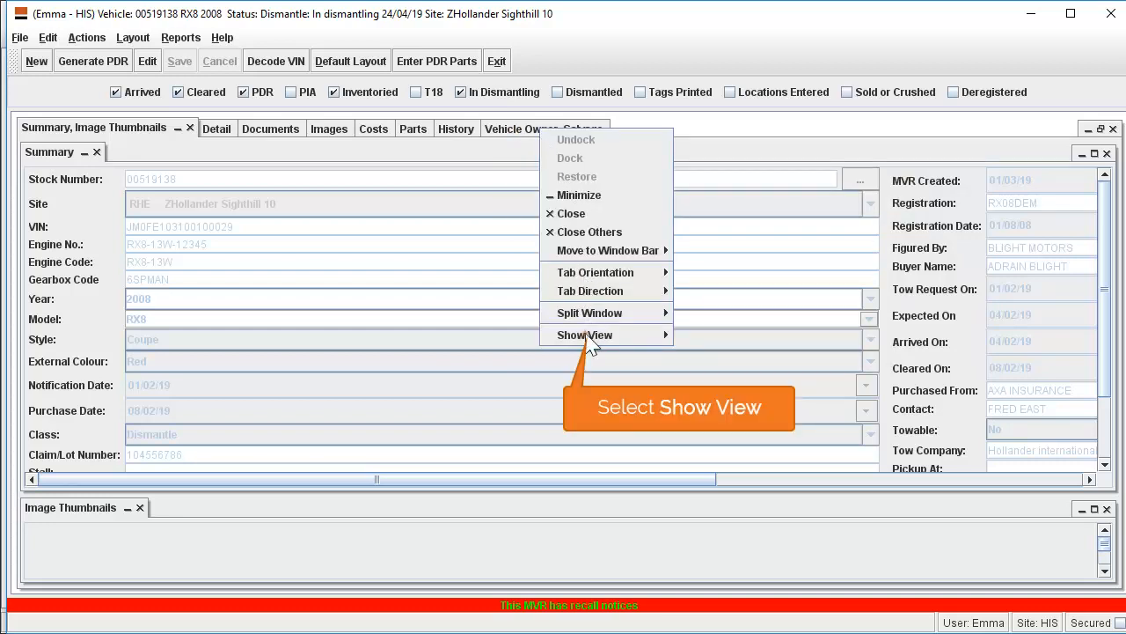
mouse_move(585, 335)
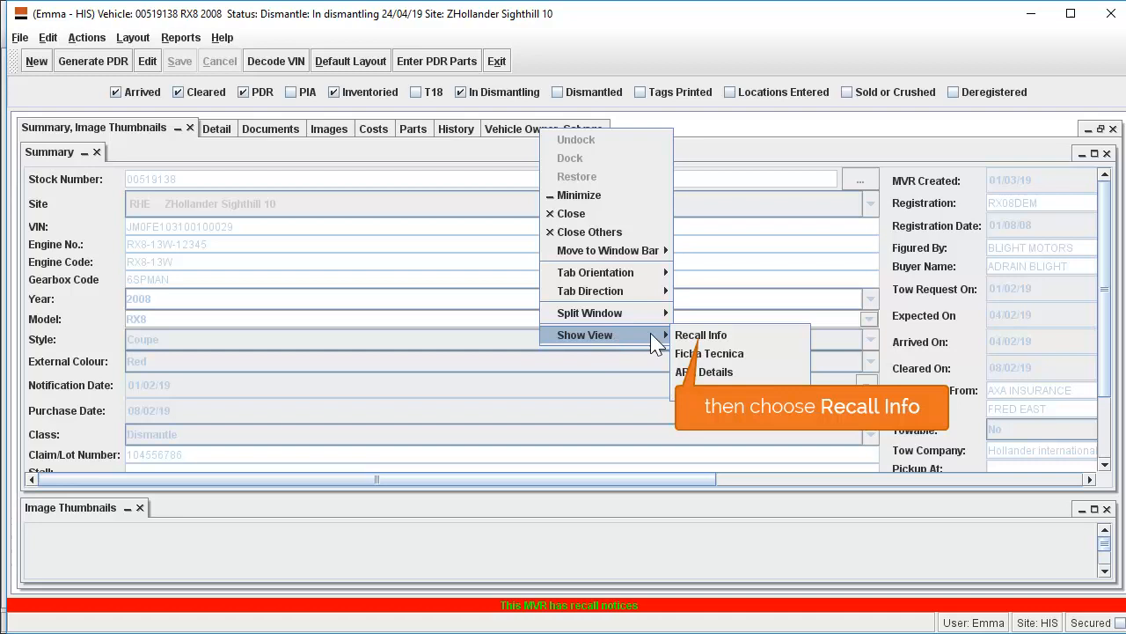
click(701, 335)
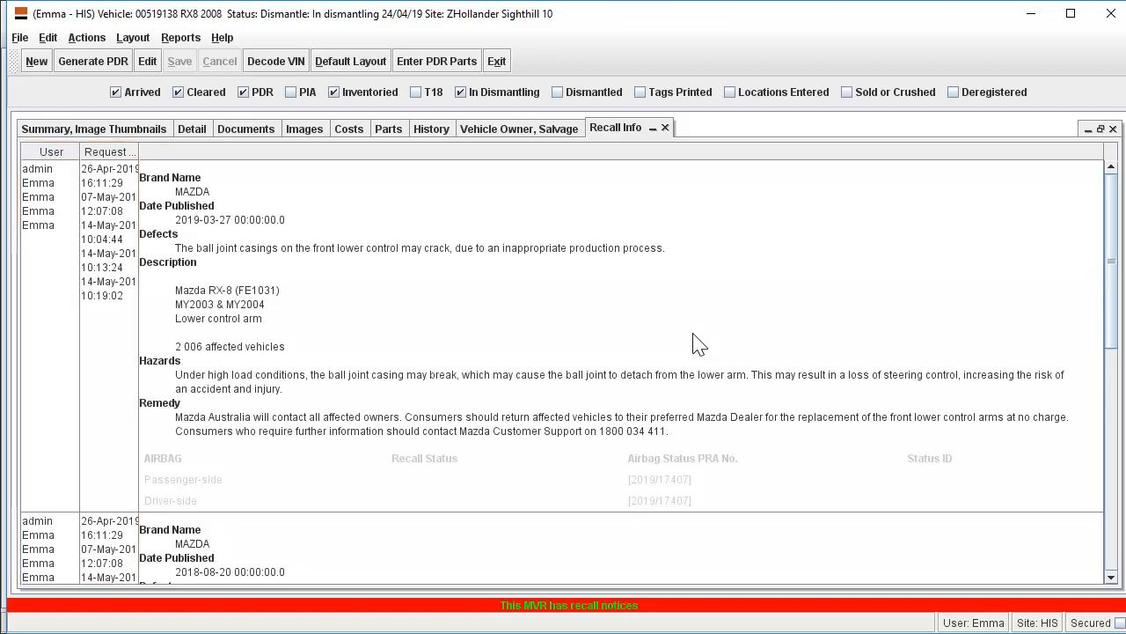
mouse_move(431, 128)
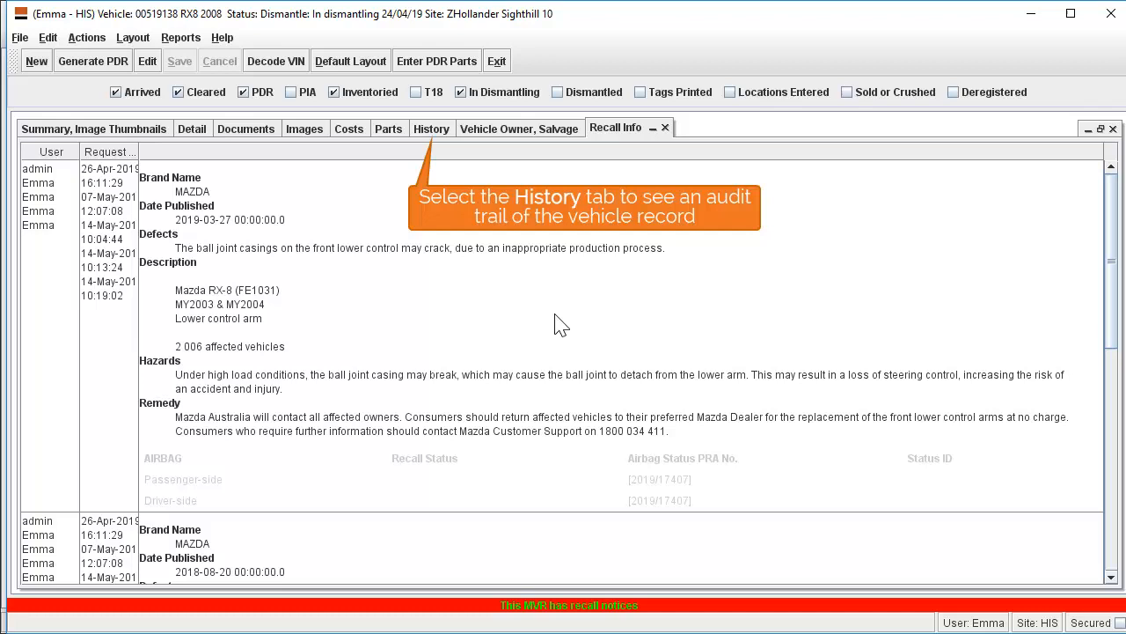
Step: View the History audit trail, then switch to the RX8's Parts tab
click(431, 129)
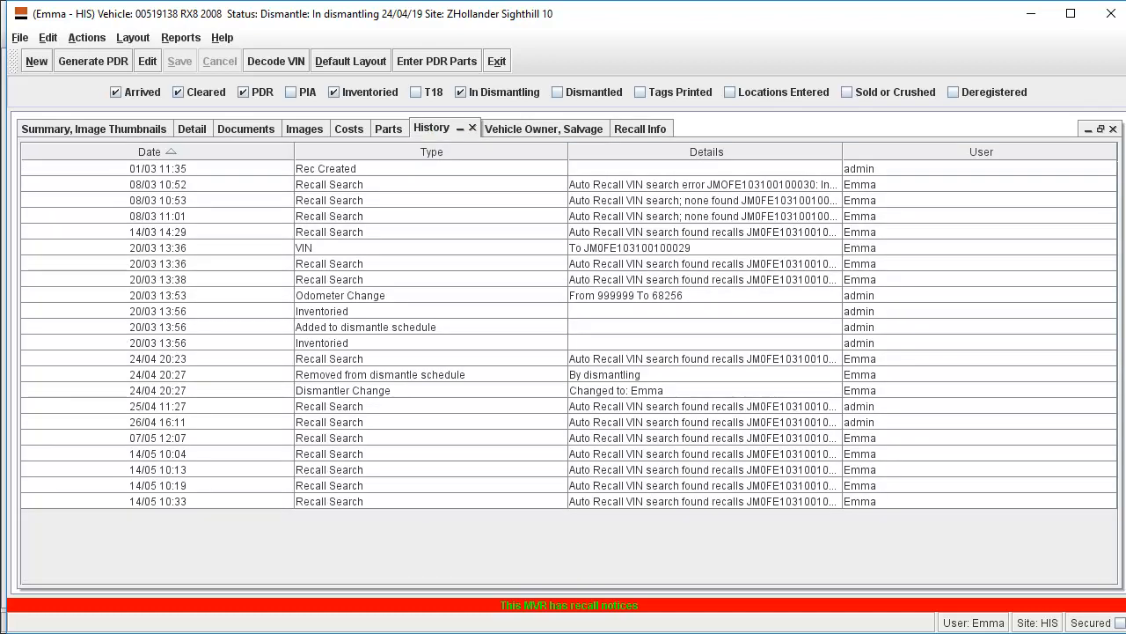
click(389, 129)
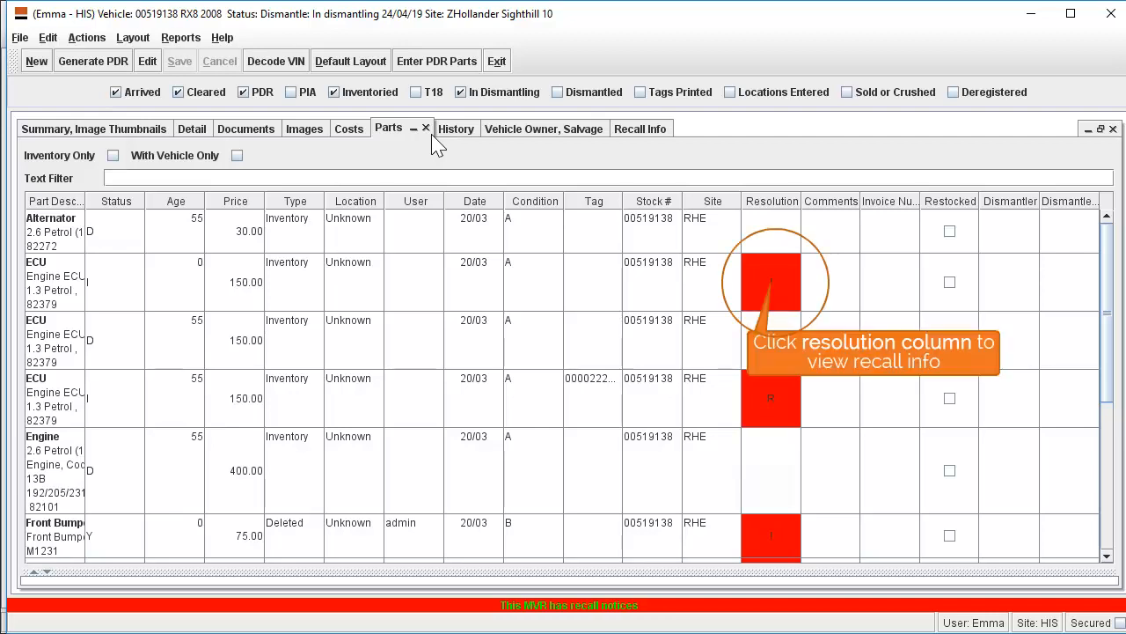
mouse_move(771, 271)
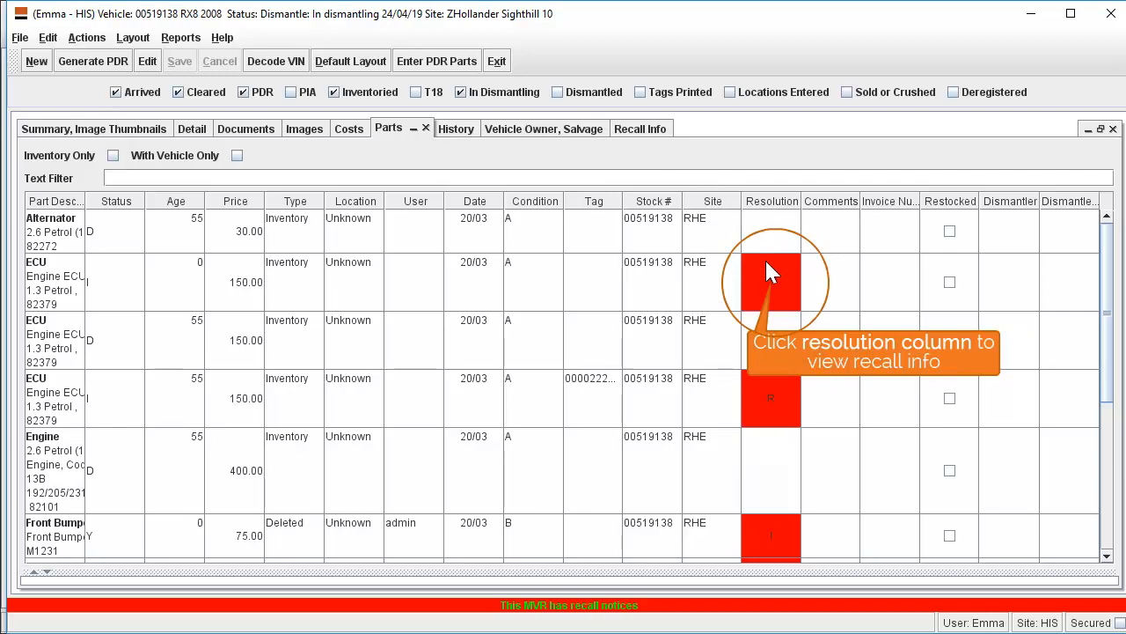
Step: Open the ECU row's red Resolution cell, read its recall information, and close it
click(771, 281)
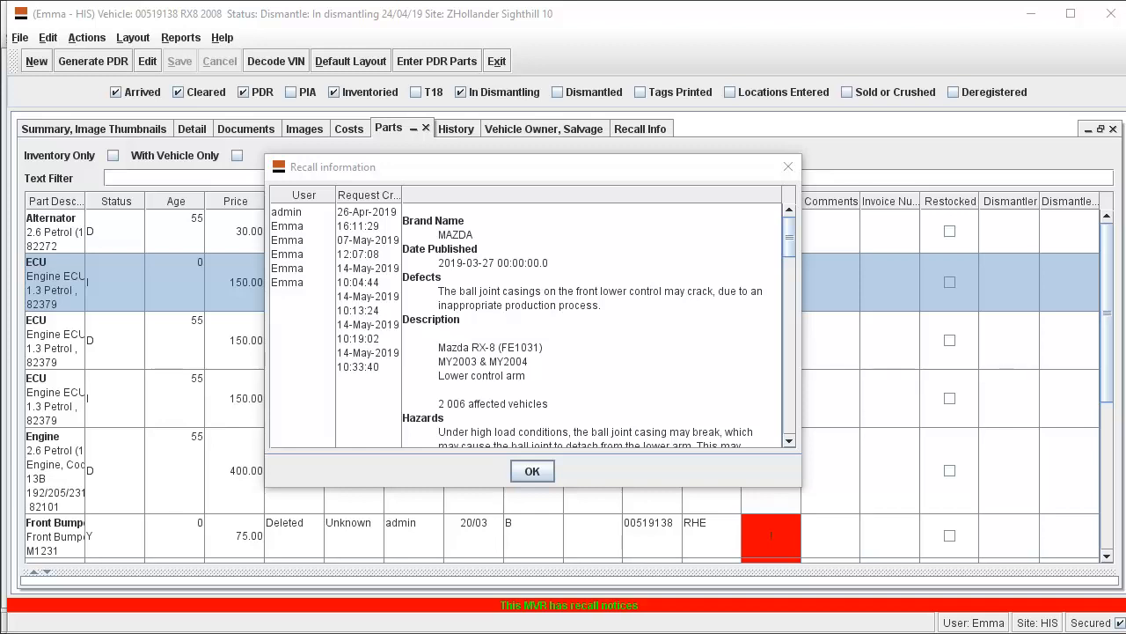
click(532, 471)
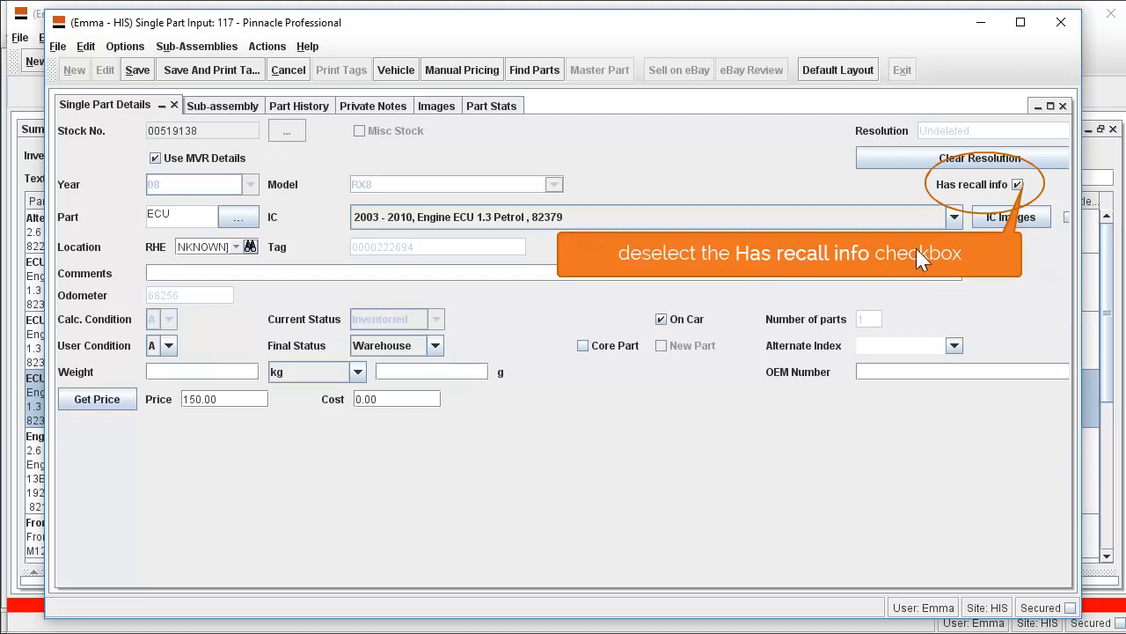
Step: Uncheck Has recall info for the ECU part in Single Part Input
click(1018, 184)
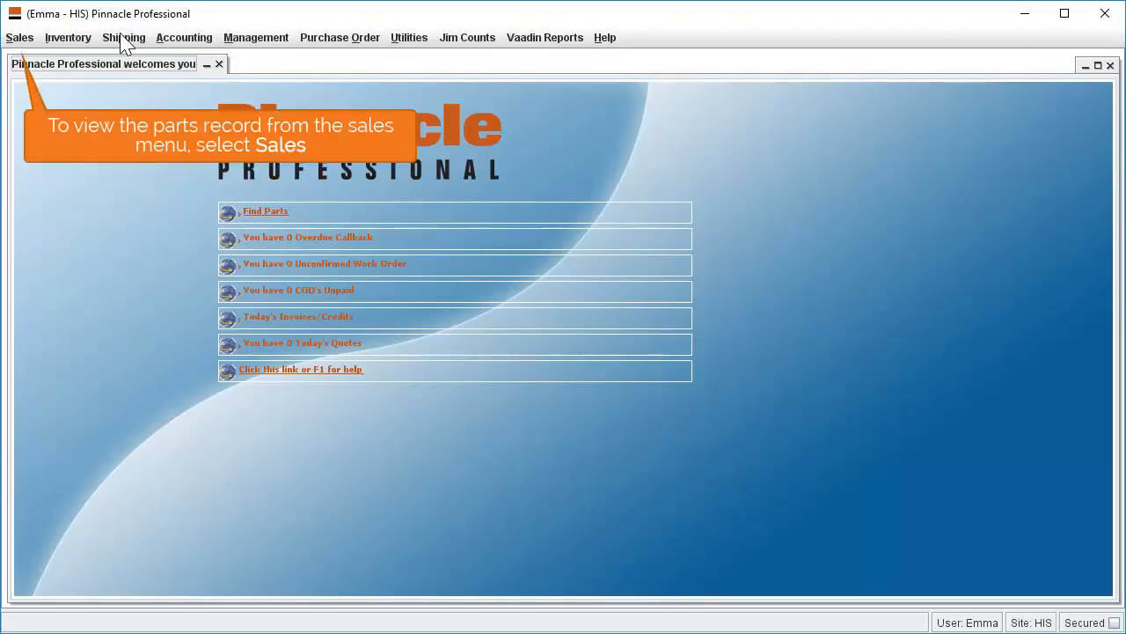
Step: Run Find Parts from the Sales menu to list the RX8's parts with recall marks
click(19, 37)
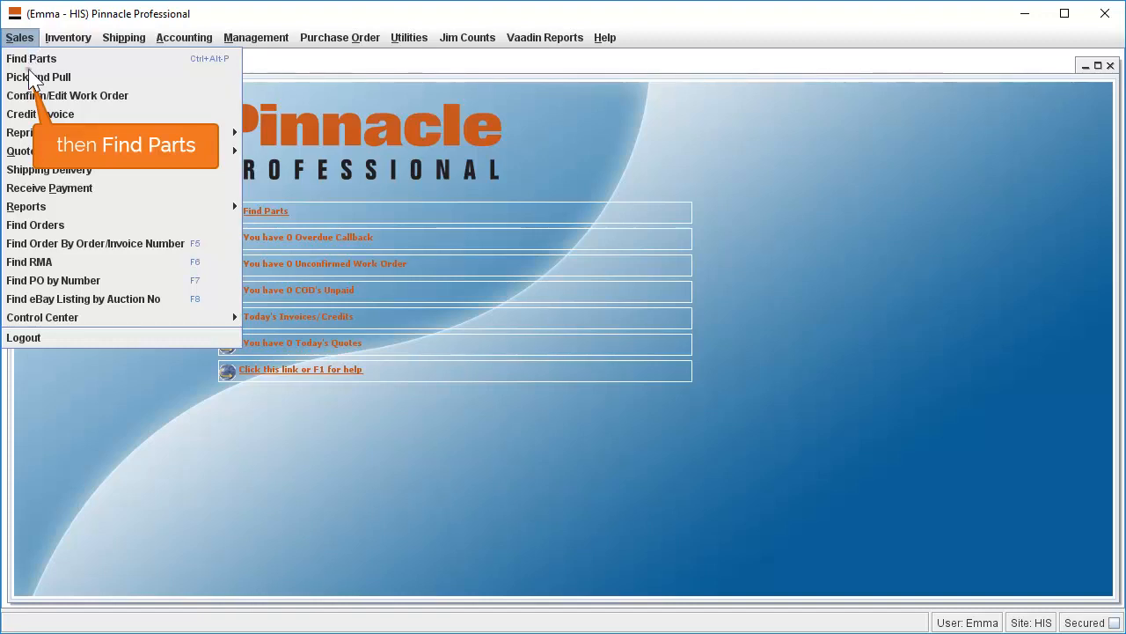
click(31, 58)
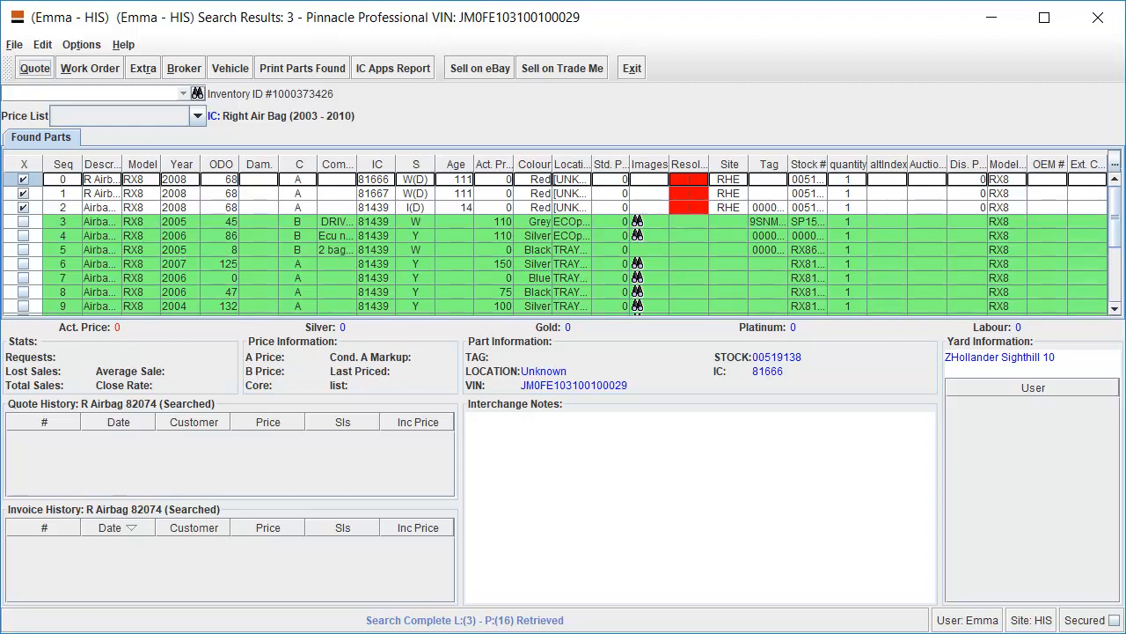